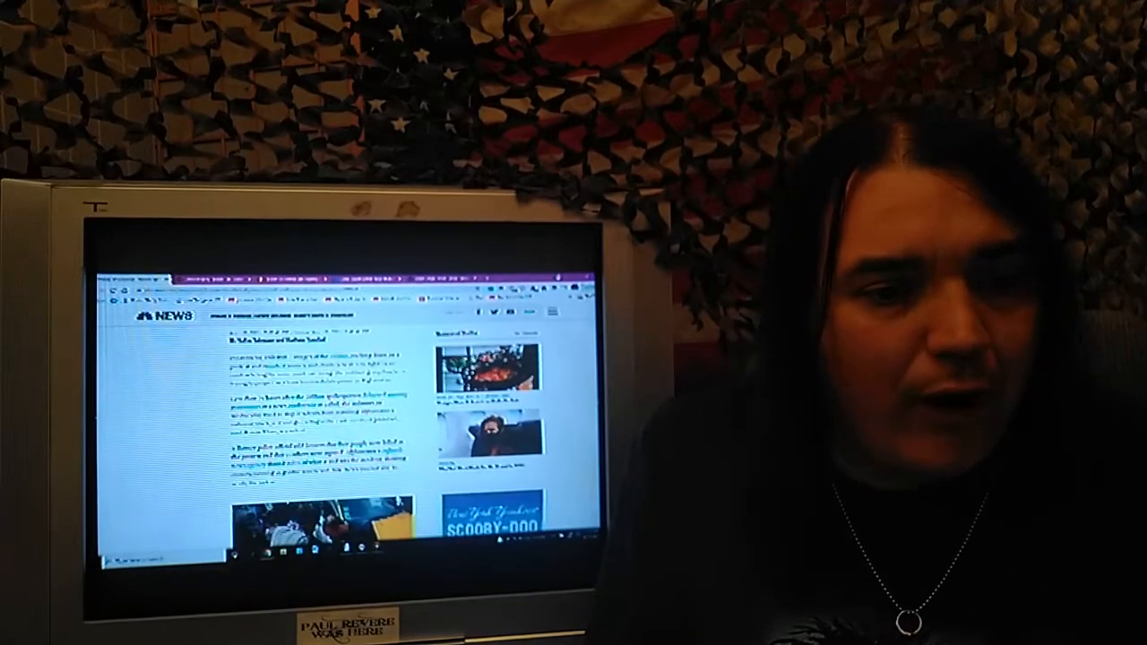
{"action": "scroll", "scroll_direction": "down", "scroll_amount": 3}
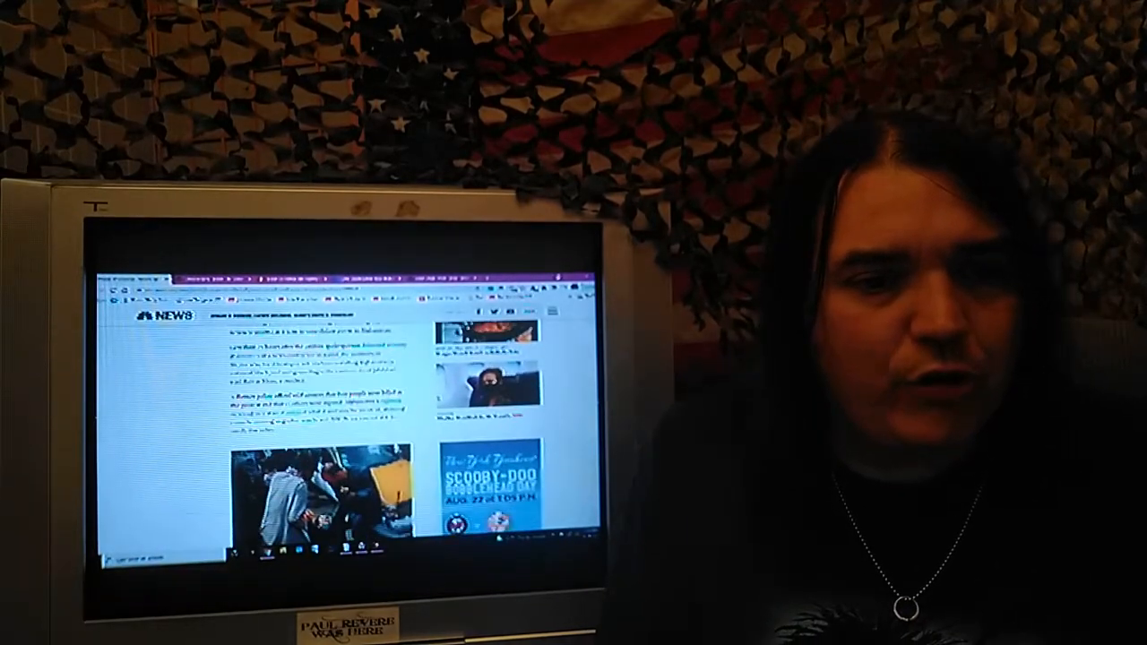